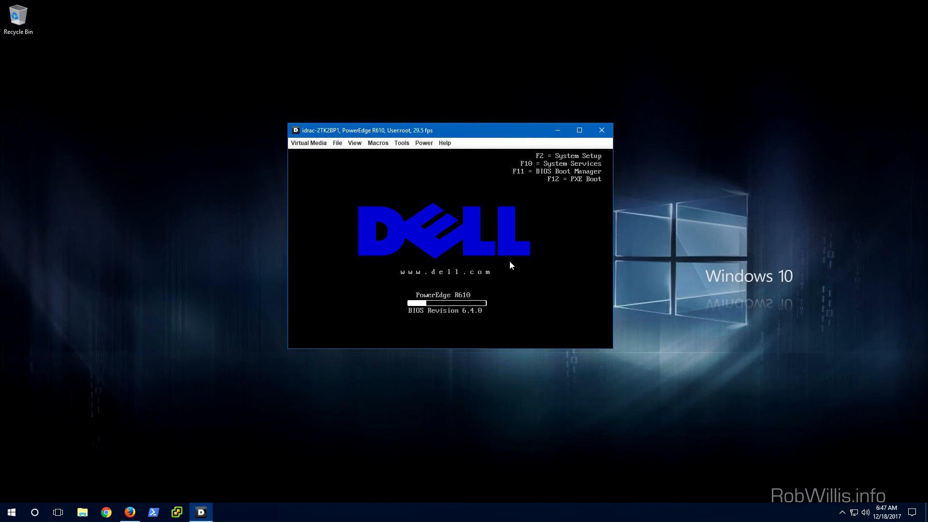
Enter the BIOS Boot Manager during POST with F11.
key("F11")
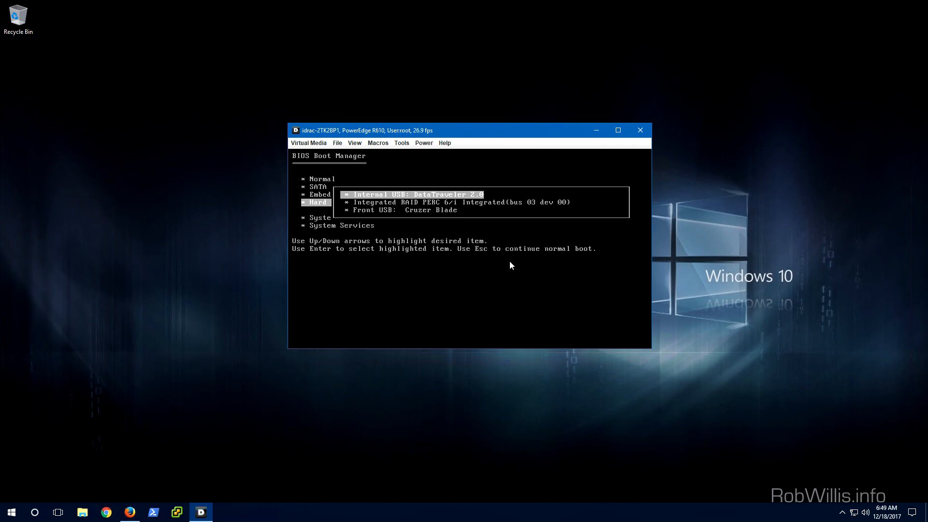
Highlight the Front USB: Cruzer Blade entry in the hard-drive boot list to boot from it.
key("Down")
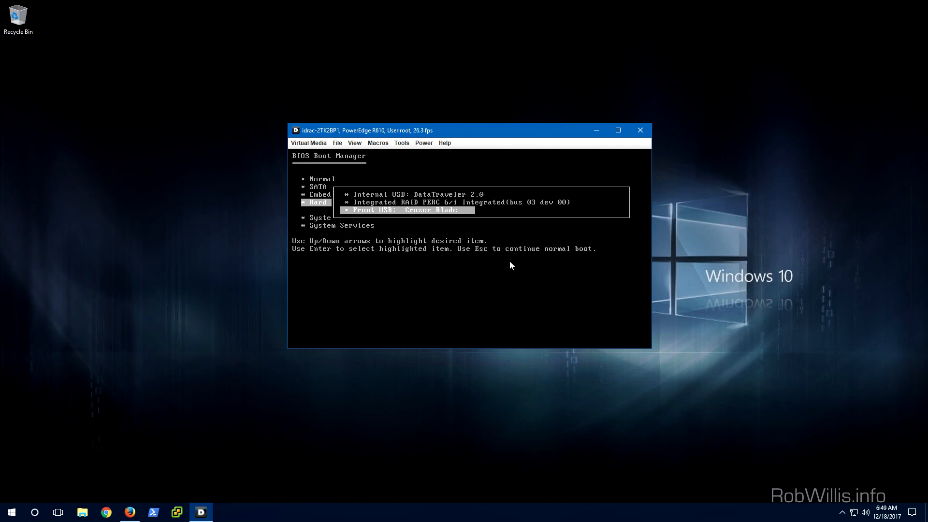
key("up")
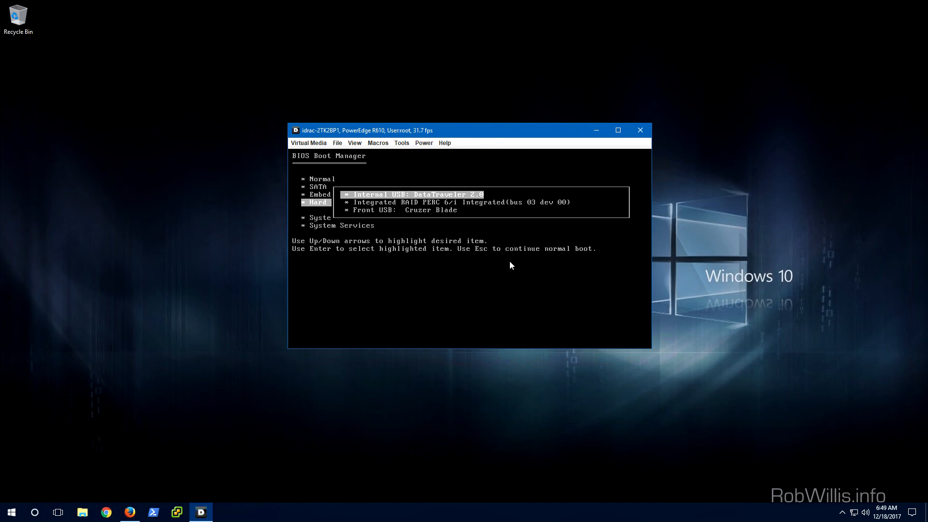
key("down")
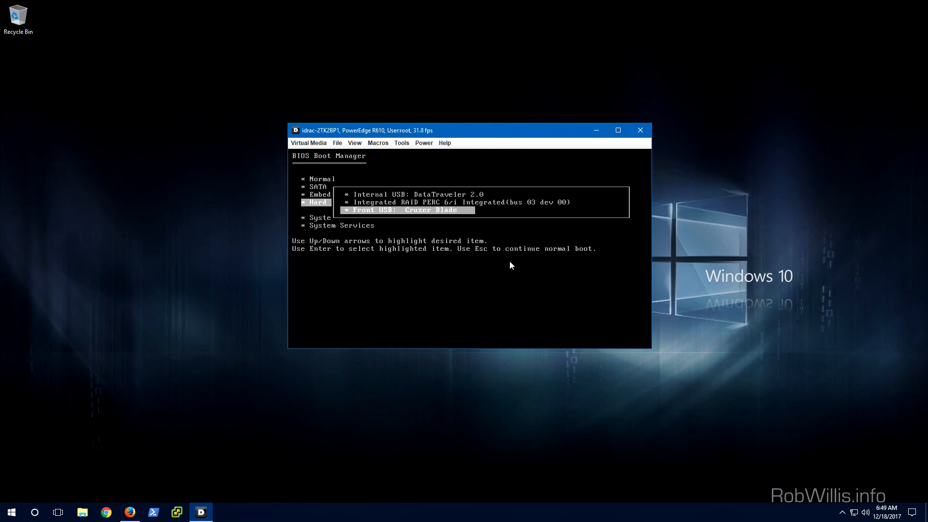
key("up")
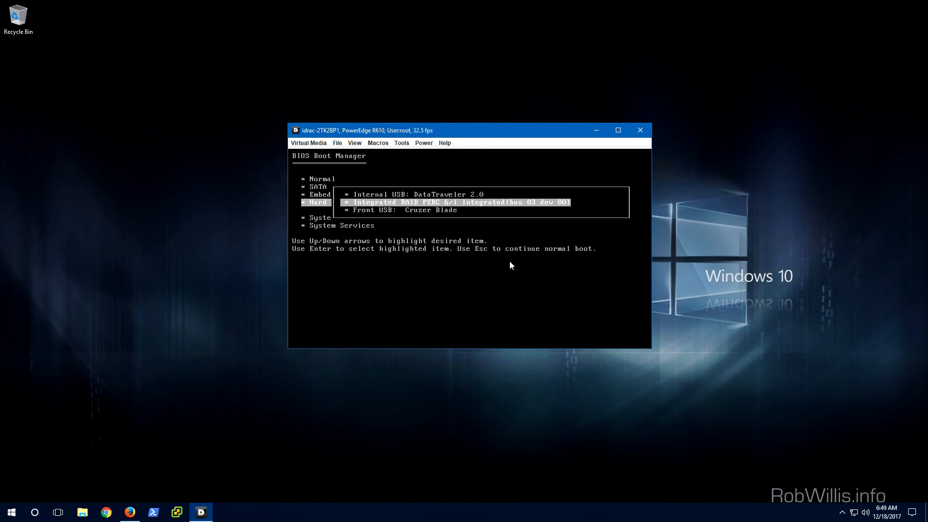
key("up")
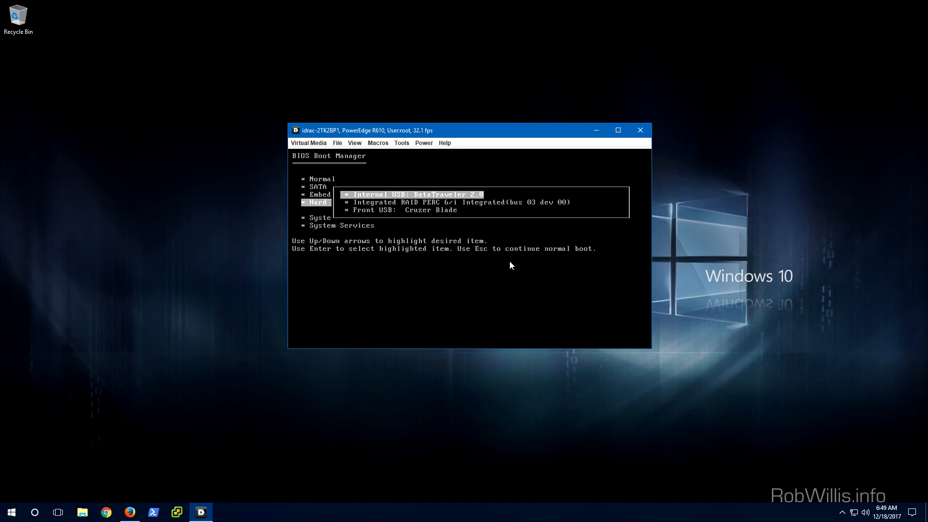
key("Down")
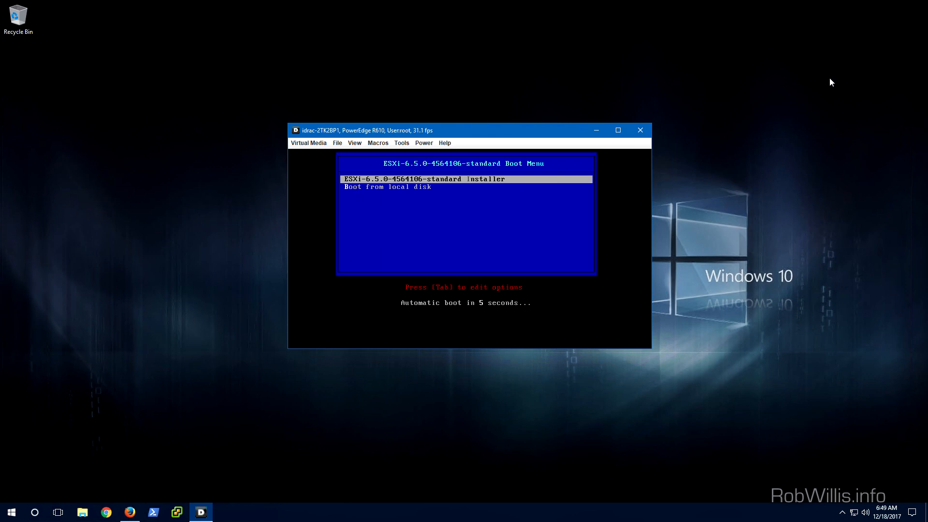
mouse_move(785, 19)
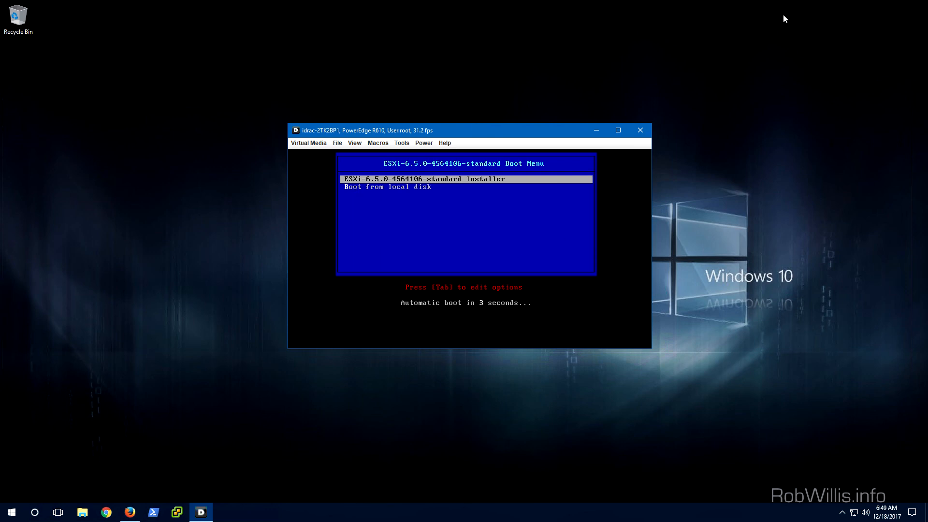